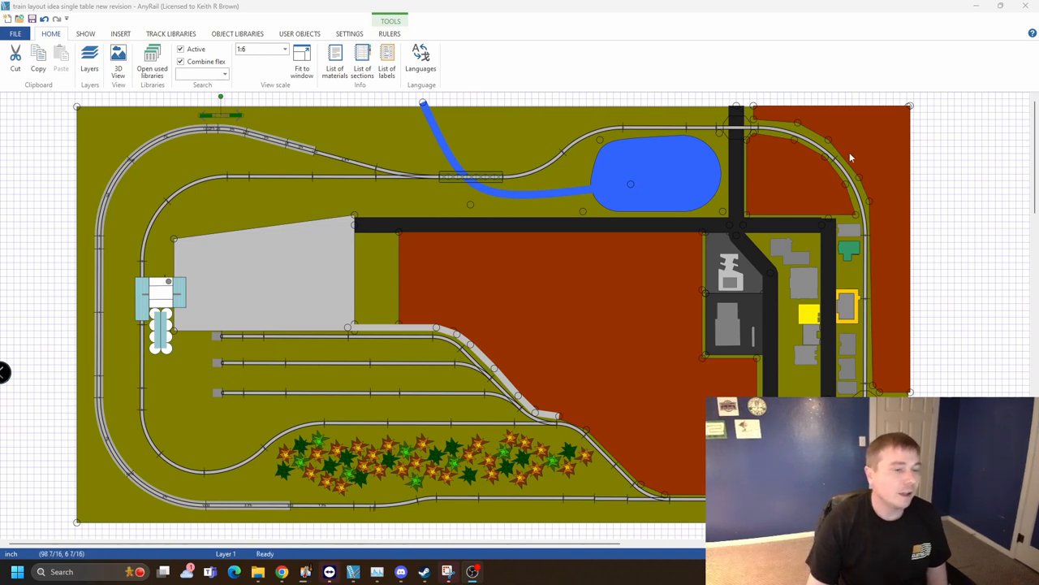
mouse_move(374, 289)
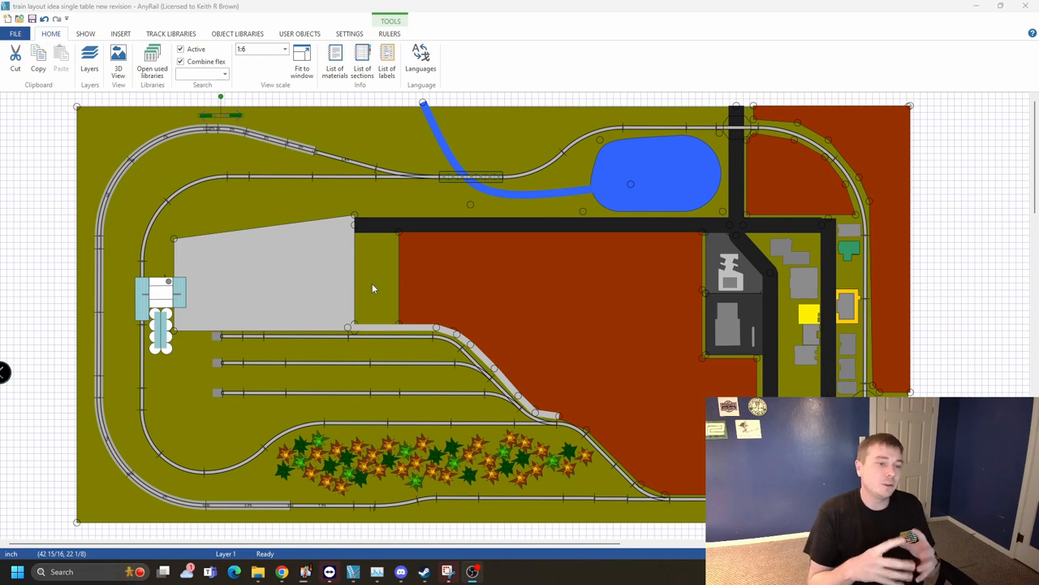
click(162, 292)
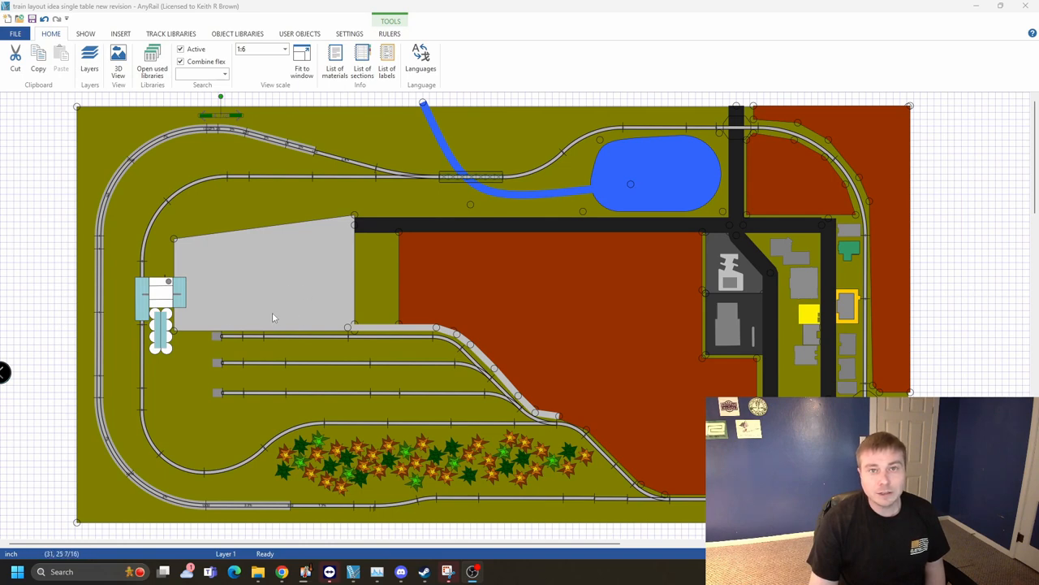
mouse_move(285, 322)
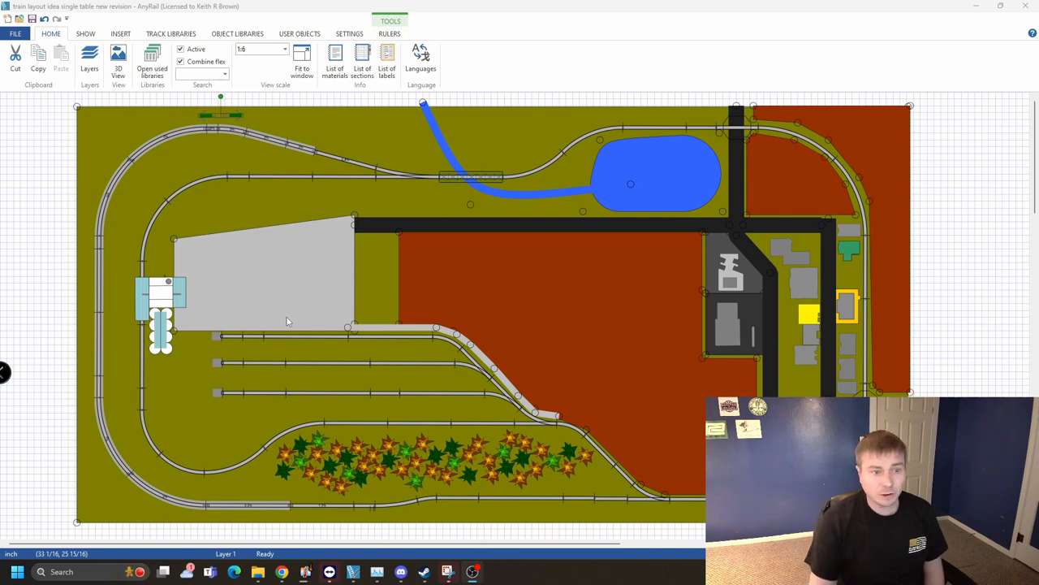
mouse_move(237, 304)
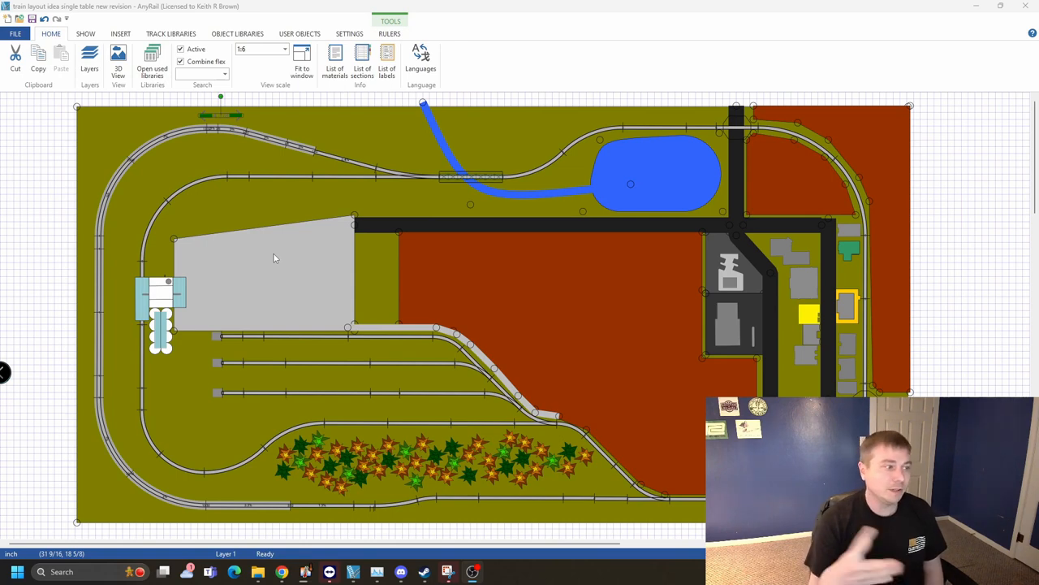
mouse_move(284, 289)
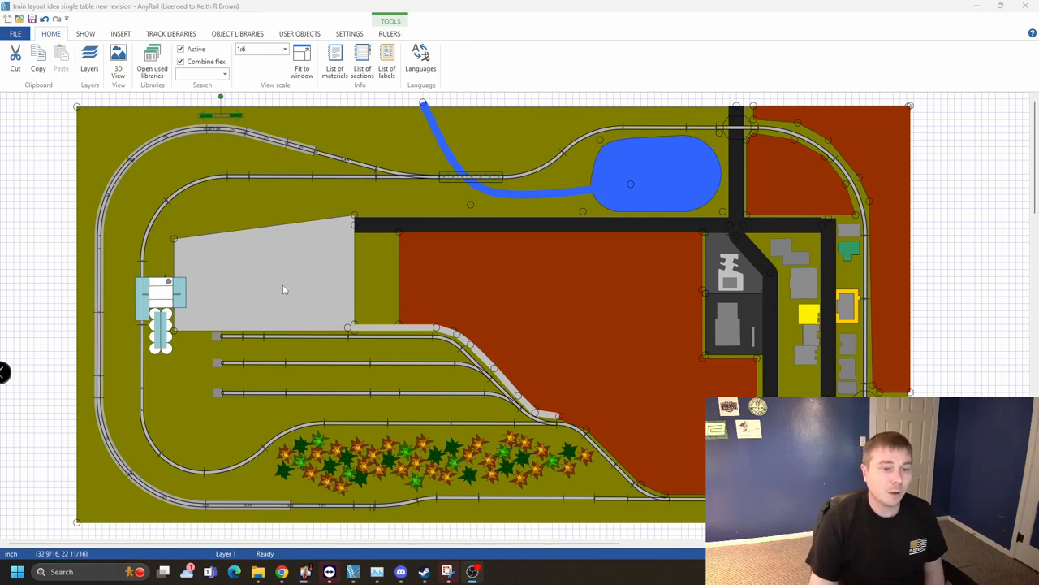
mouse_move(323, 227)
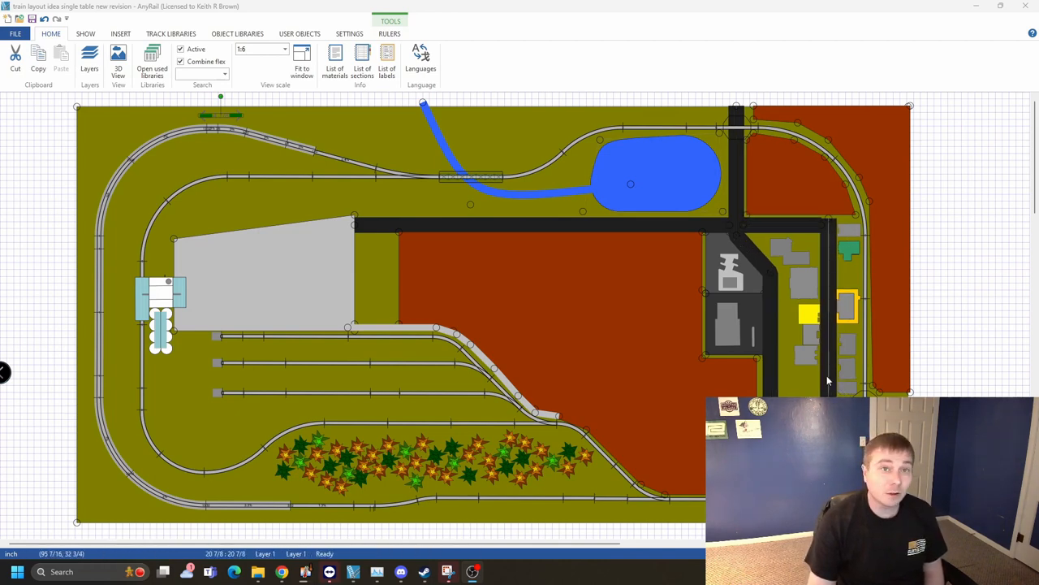
click(731, 273)
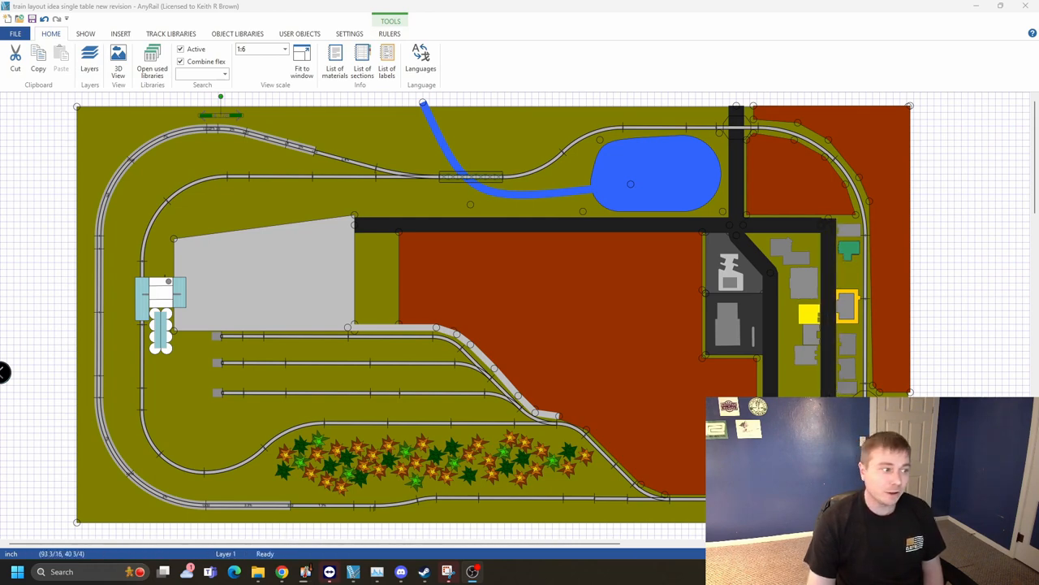
scroll(down, 3)
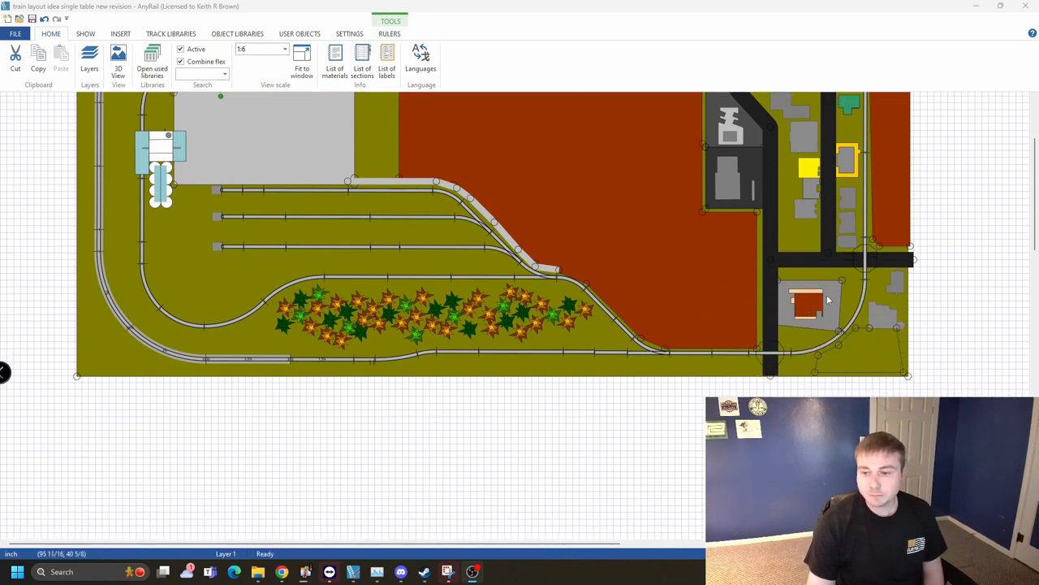
mouse_move(885, 293)
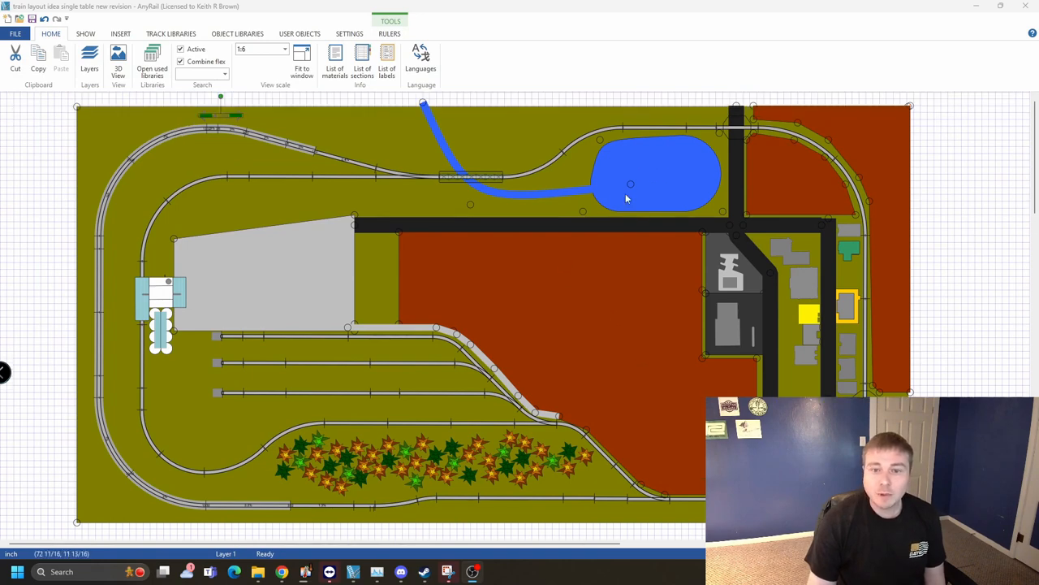
click(471, 177)
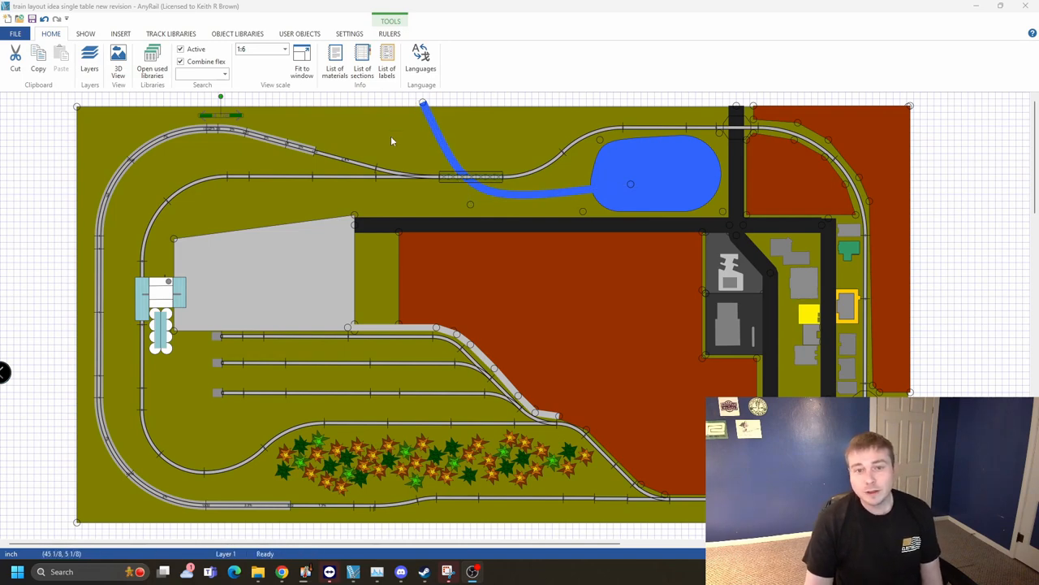
click(465, 177)
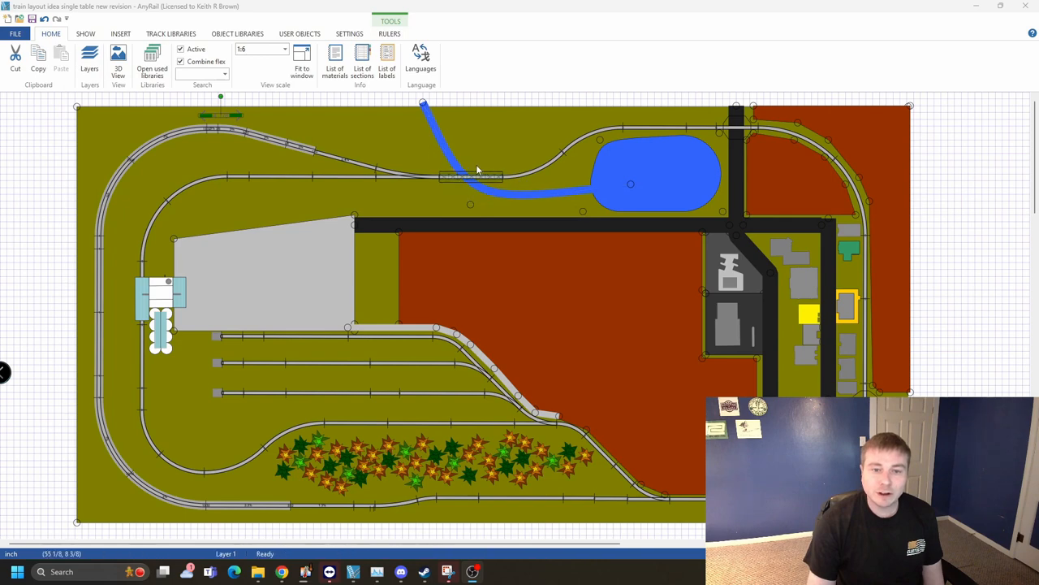
click(462, 177)
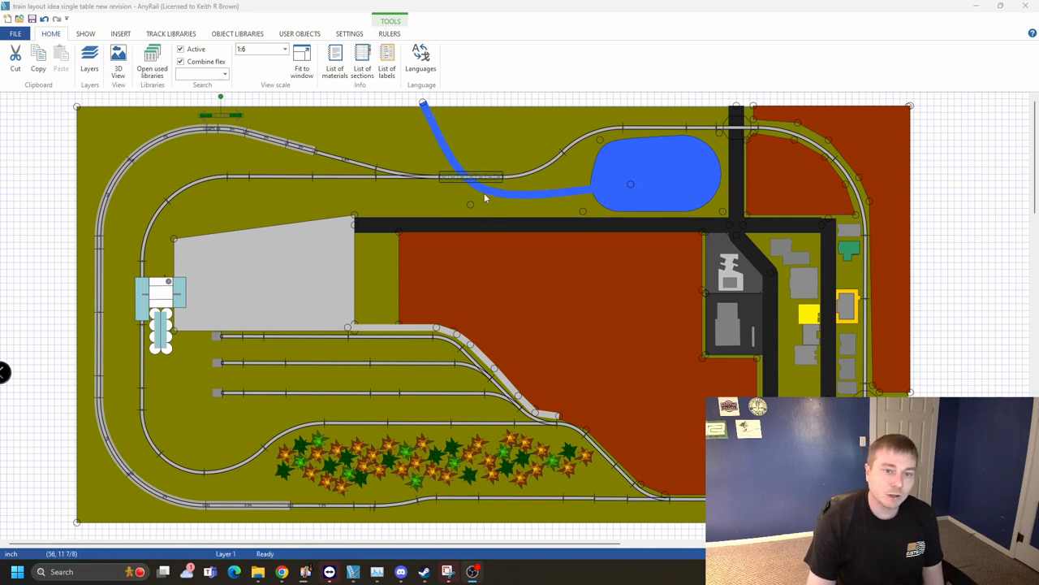
mouse_move(438, 151)
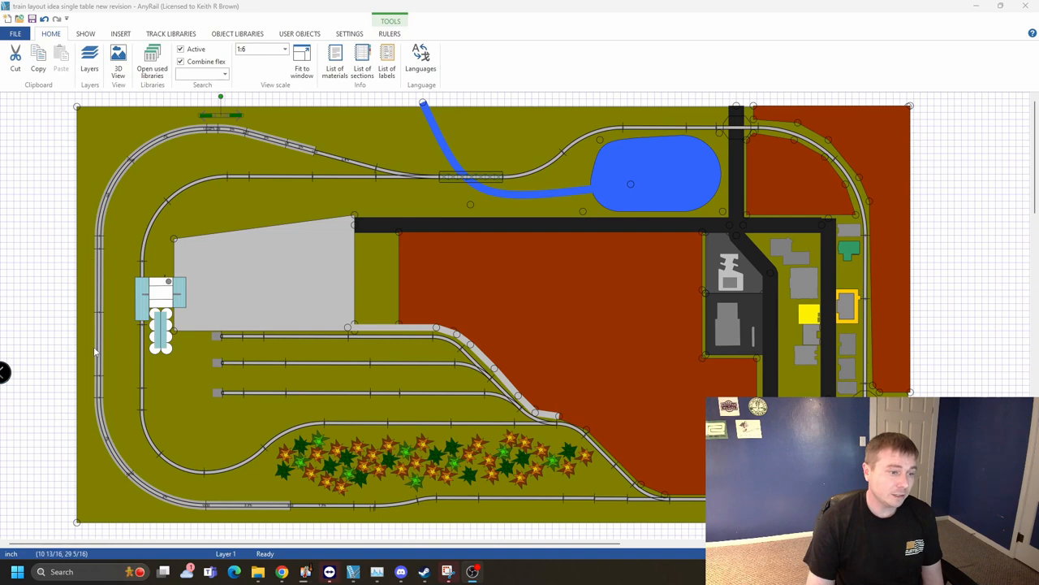
mouse_move(295, 515)
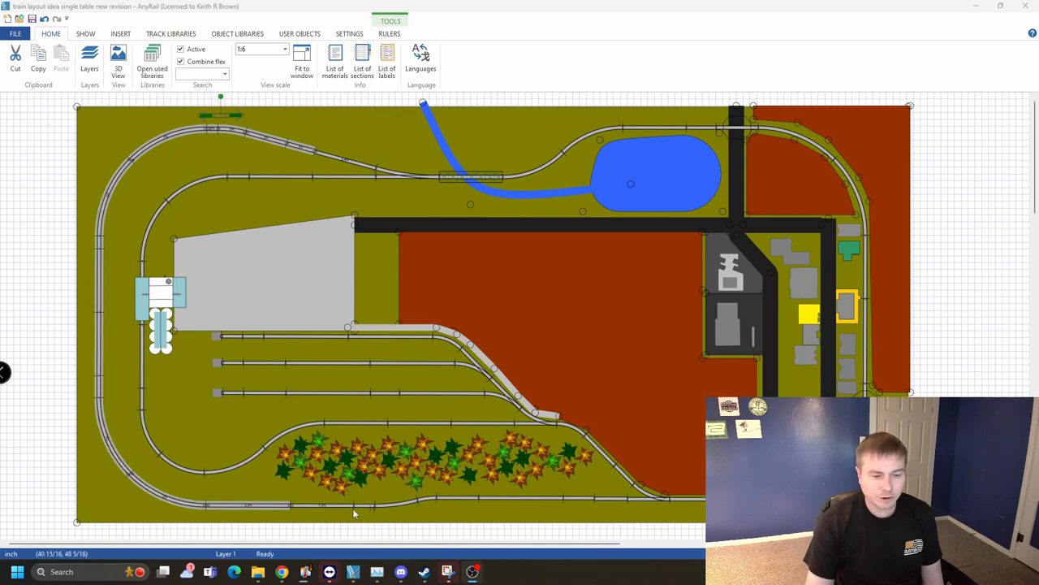
mouse_move(85, 253)
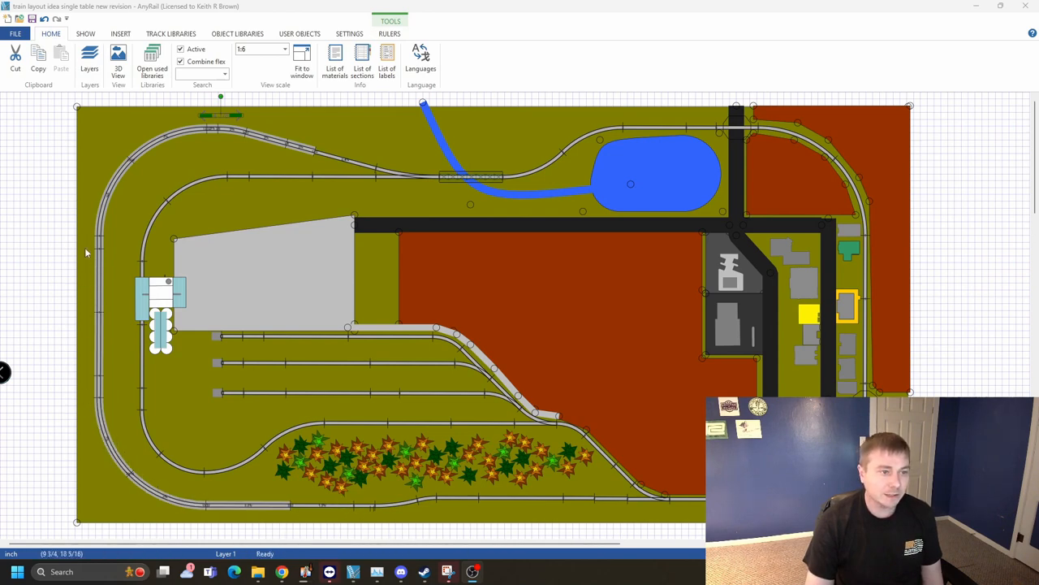
mouse_move(117, 356)
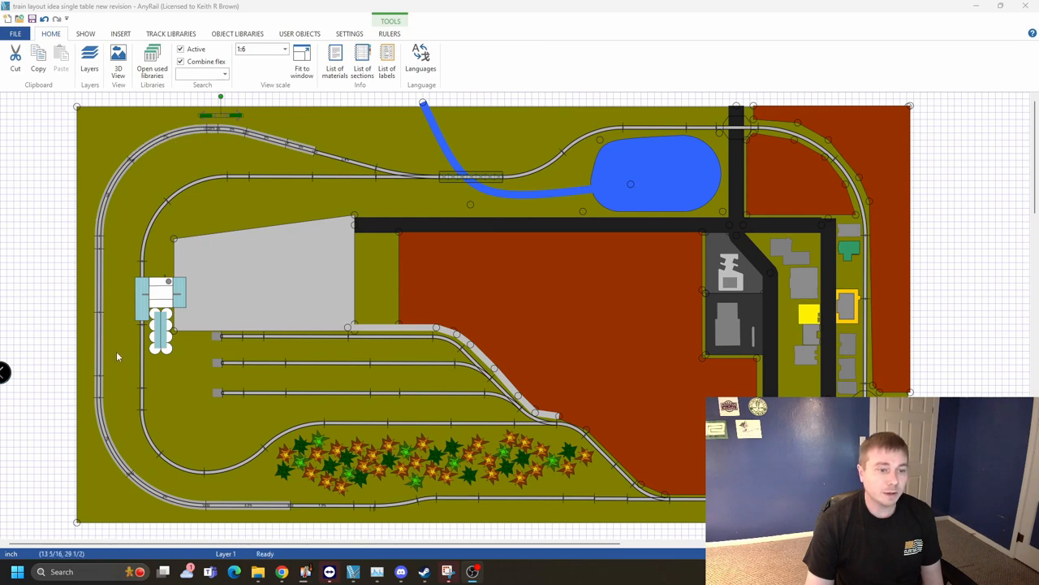
mouse_move(205, 376)
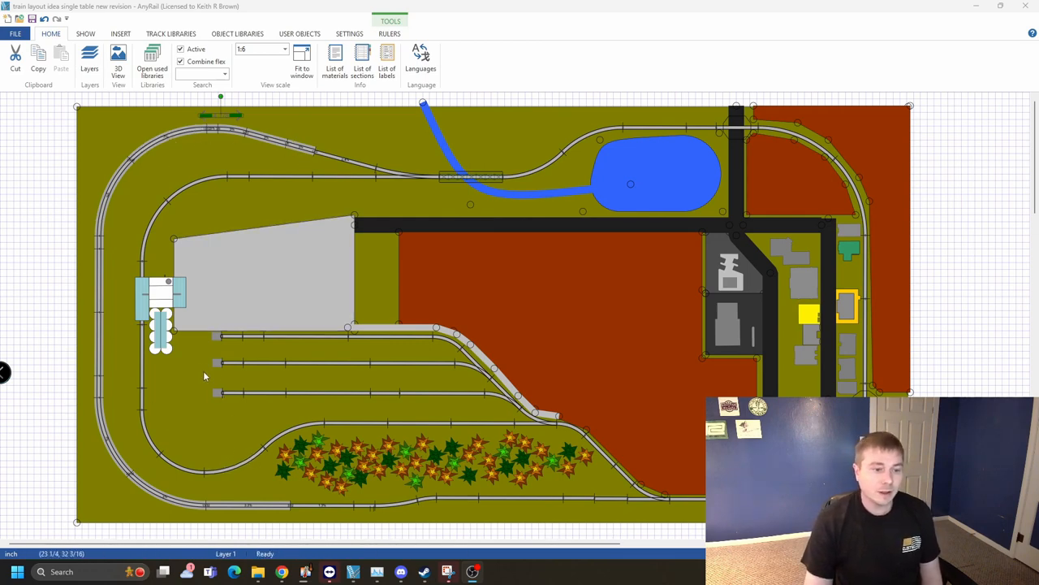
mouse_move(304, 384)
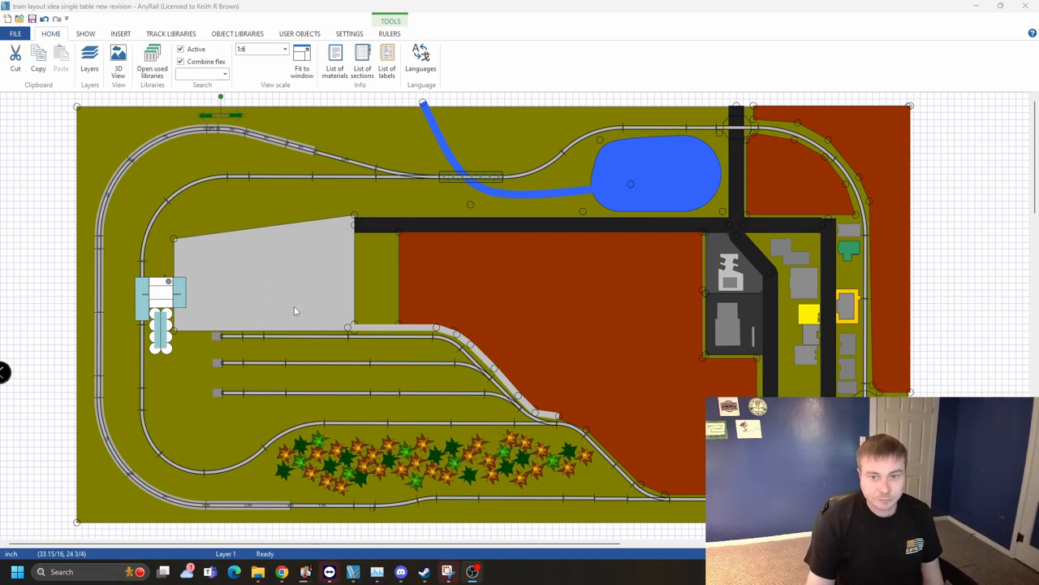
mouse_move(591, 318)
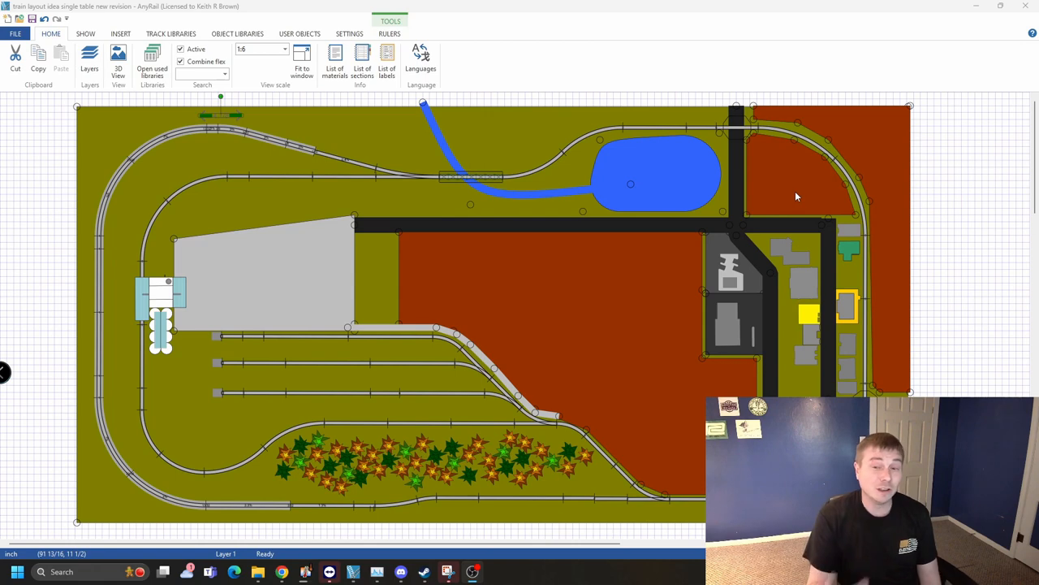
mouse_move(529, 312)
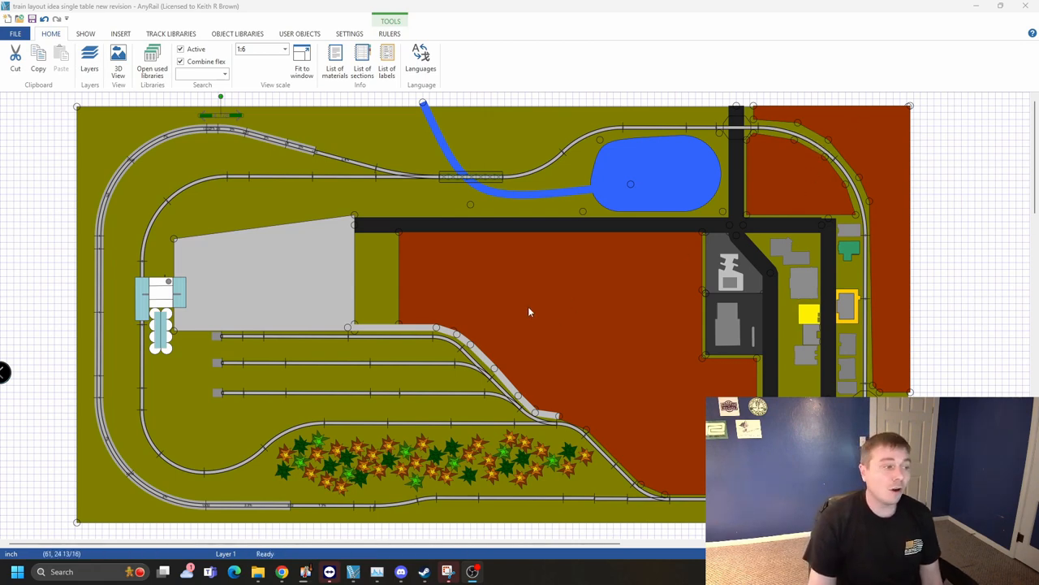
mouse_move(786, 198)
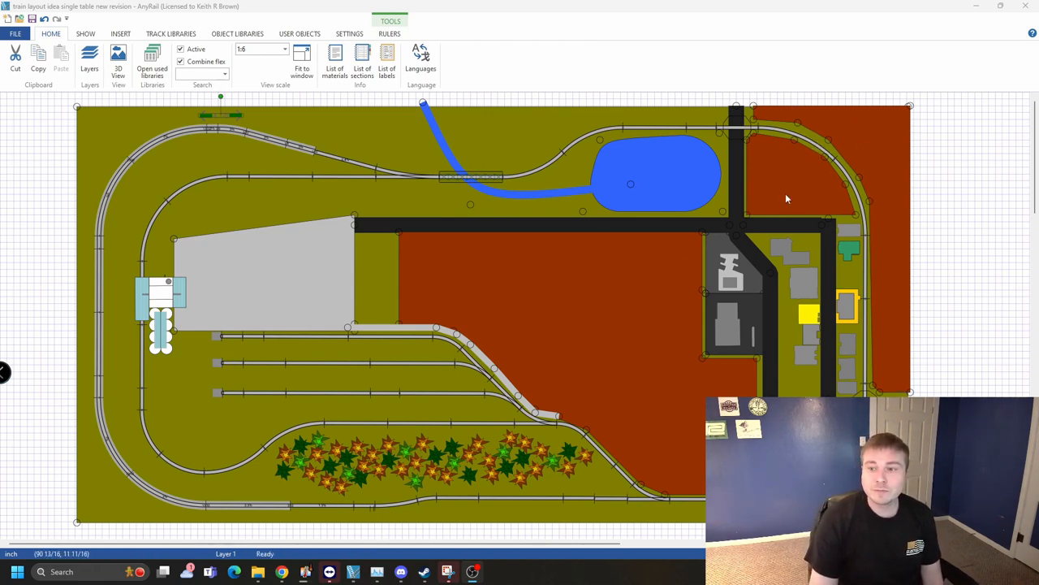
mouse_move(771, 189)
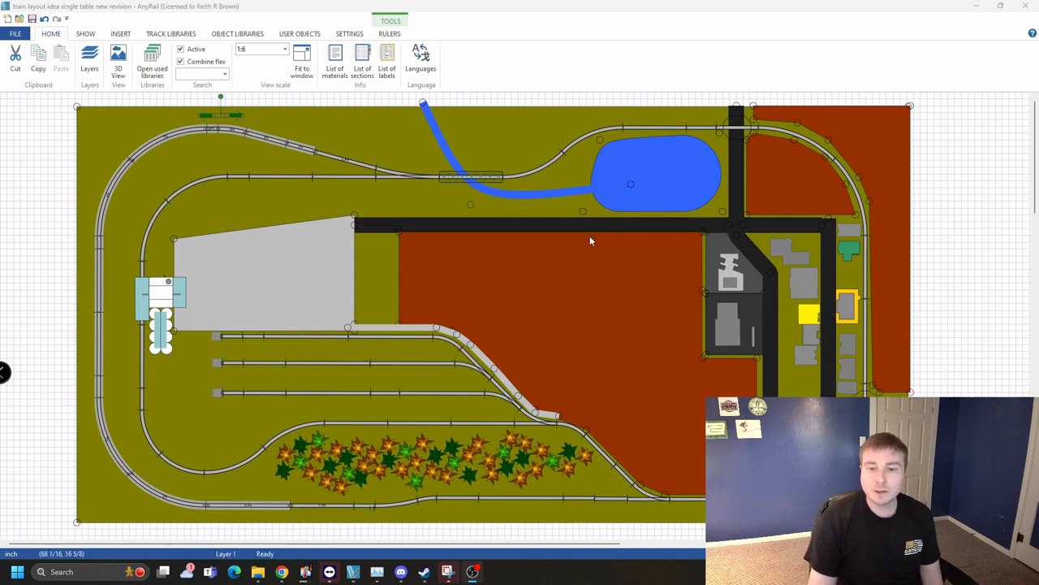
mouse_move(280, 250)
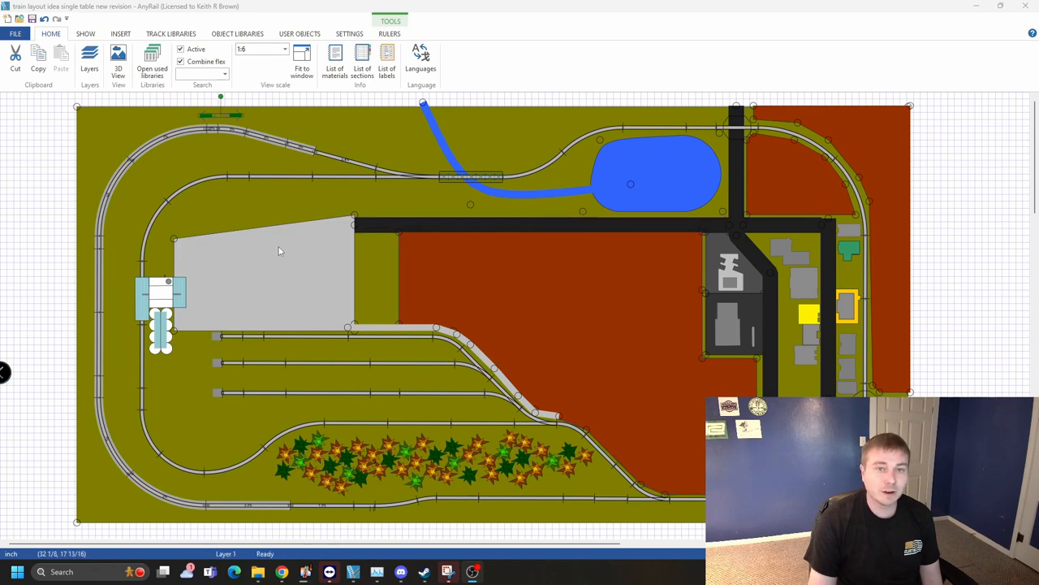
mouse_move(468, 286)
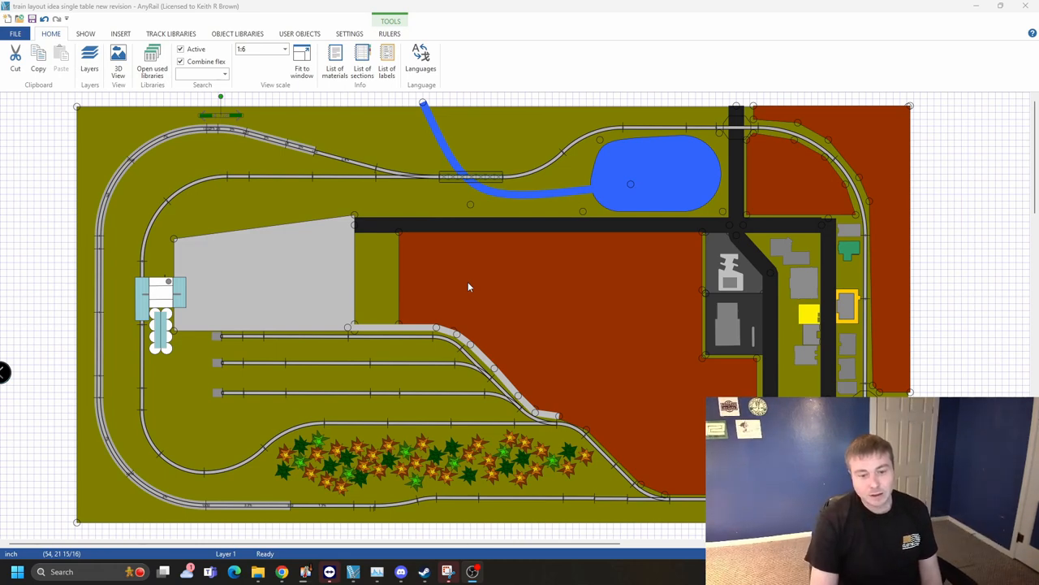
mouse_move(215, 160)
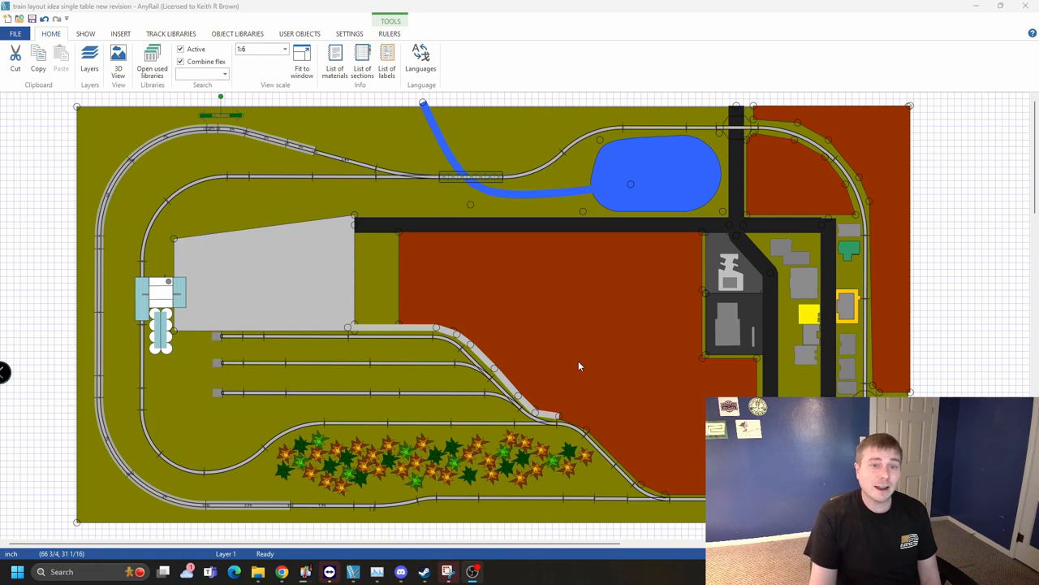
mouse_move(367, 390)
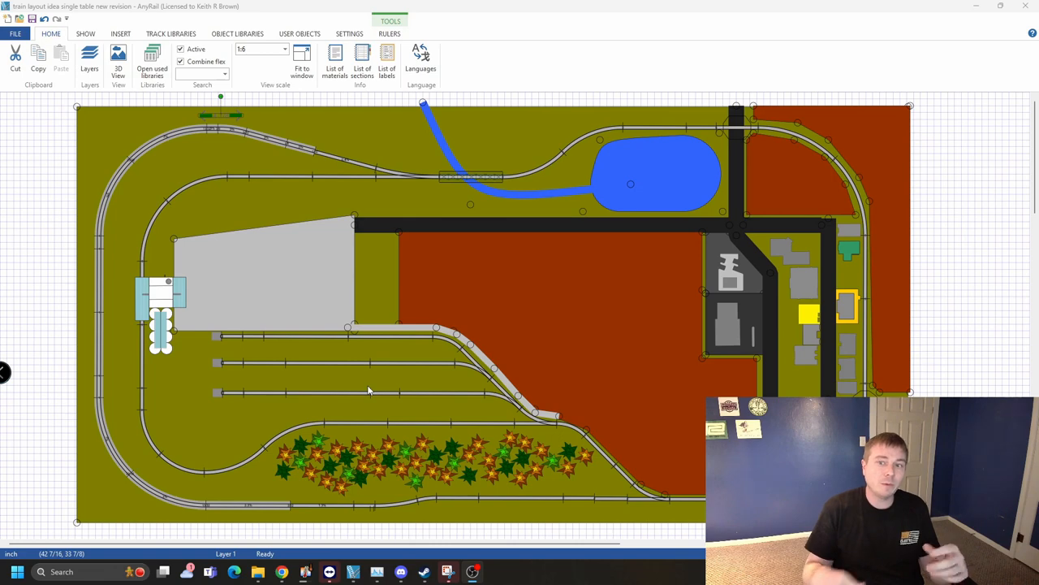
mouse_move(445, 170)
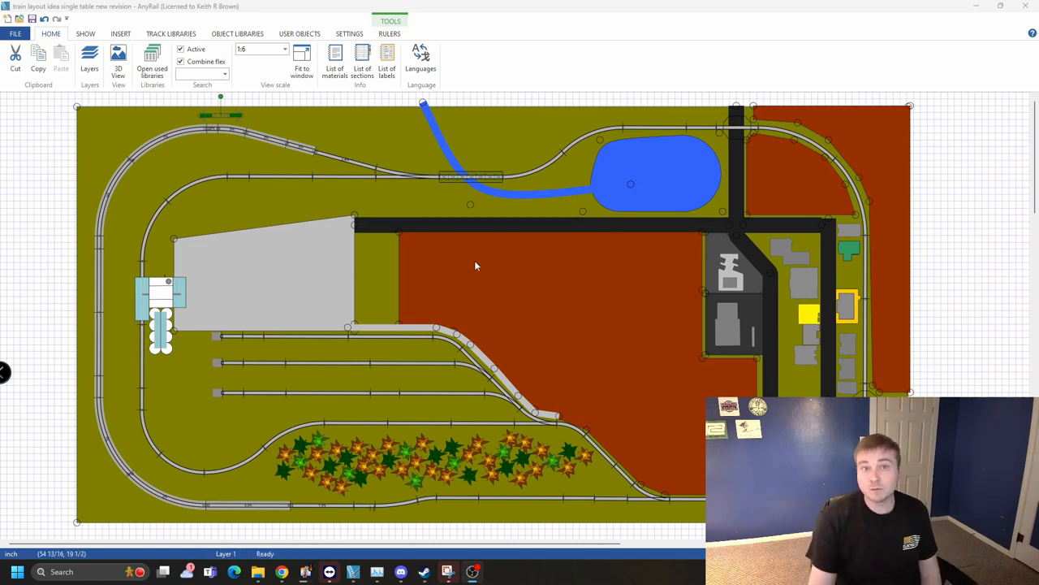
mouse_move(419, 239)
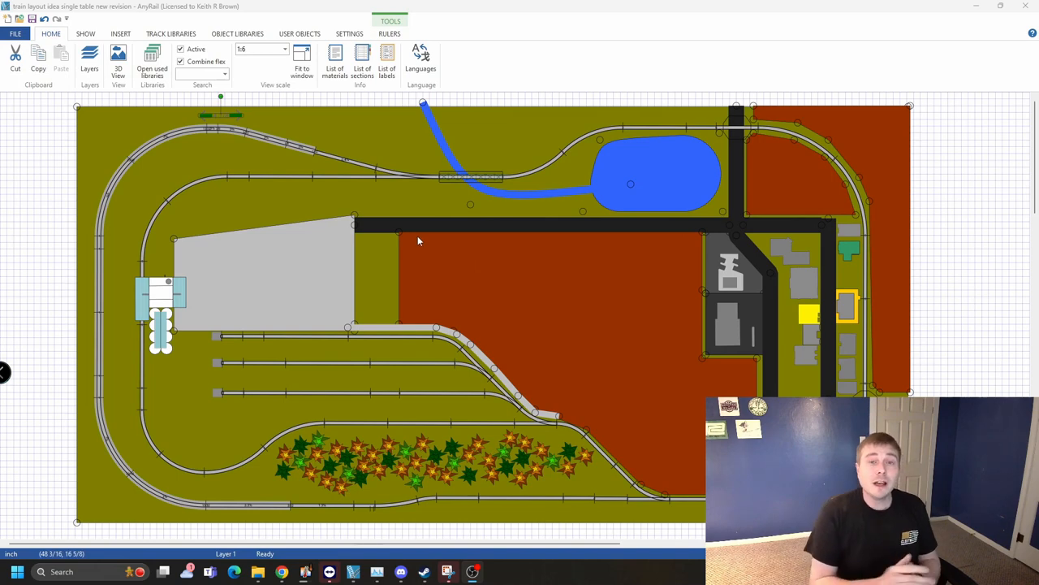